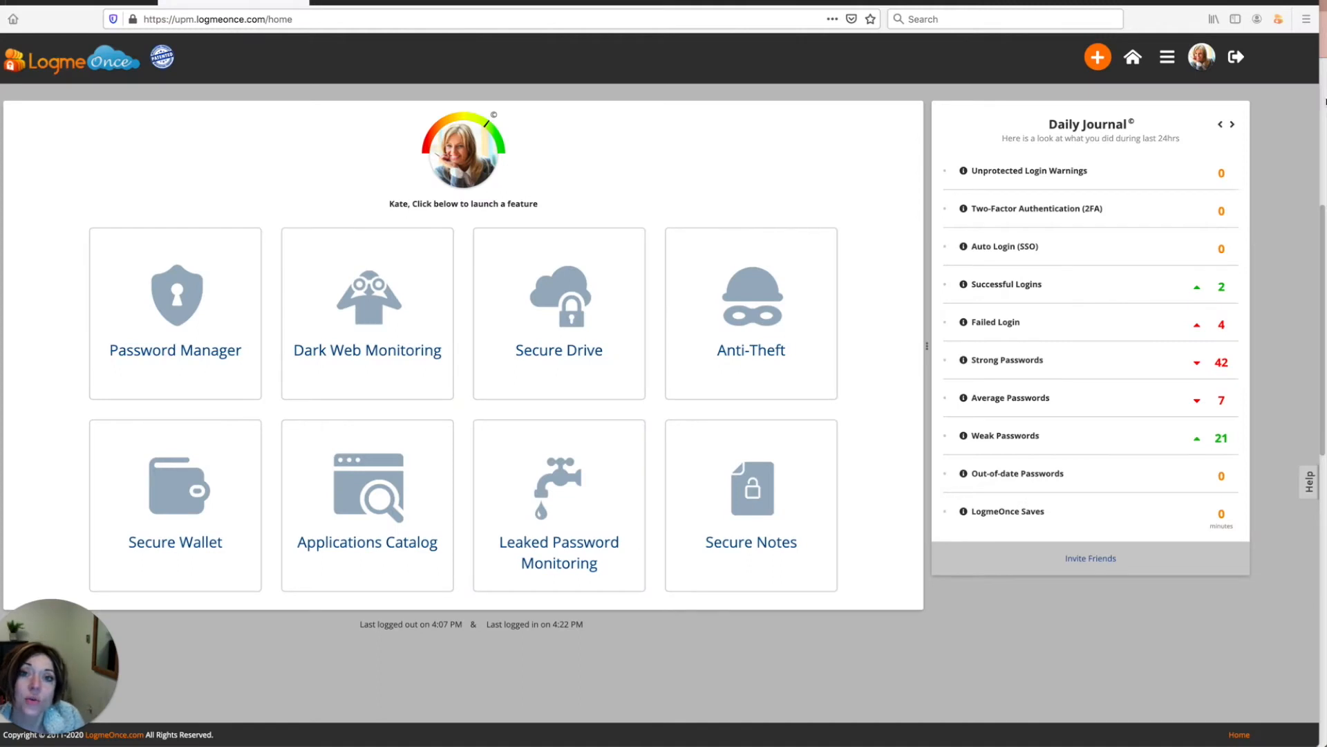
{"action": "mouse_move", "coordinate": [1112, 83]}
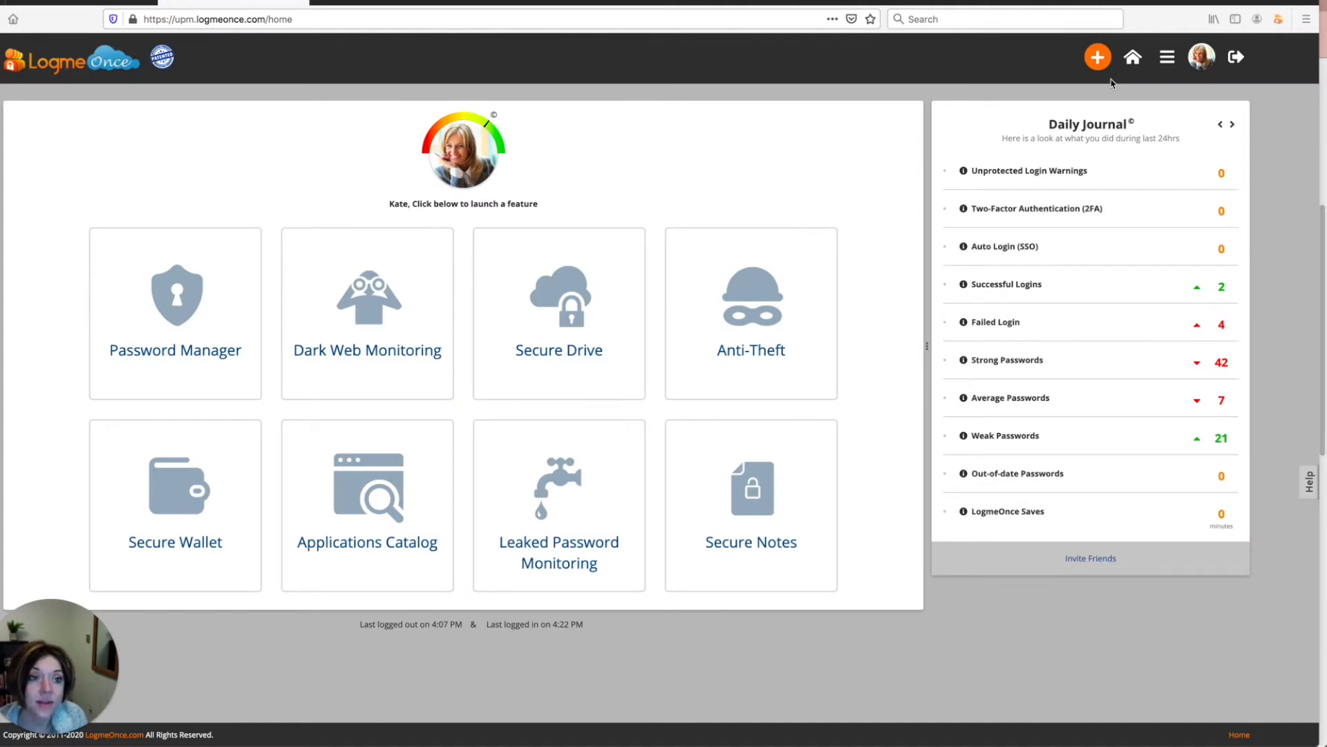
Show the quick-add menu for a new app, group, note or credit card.
{"action": "left_click", "coordinate": [1097, 57]}
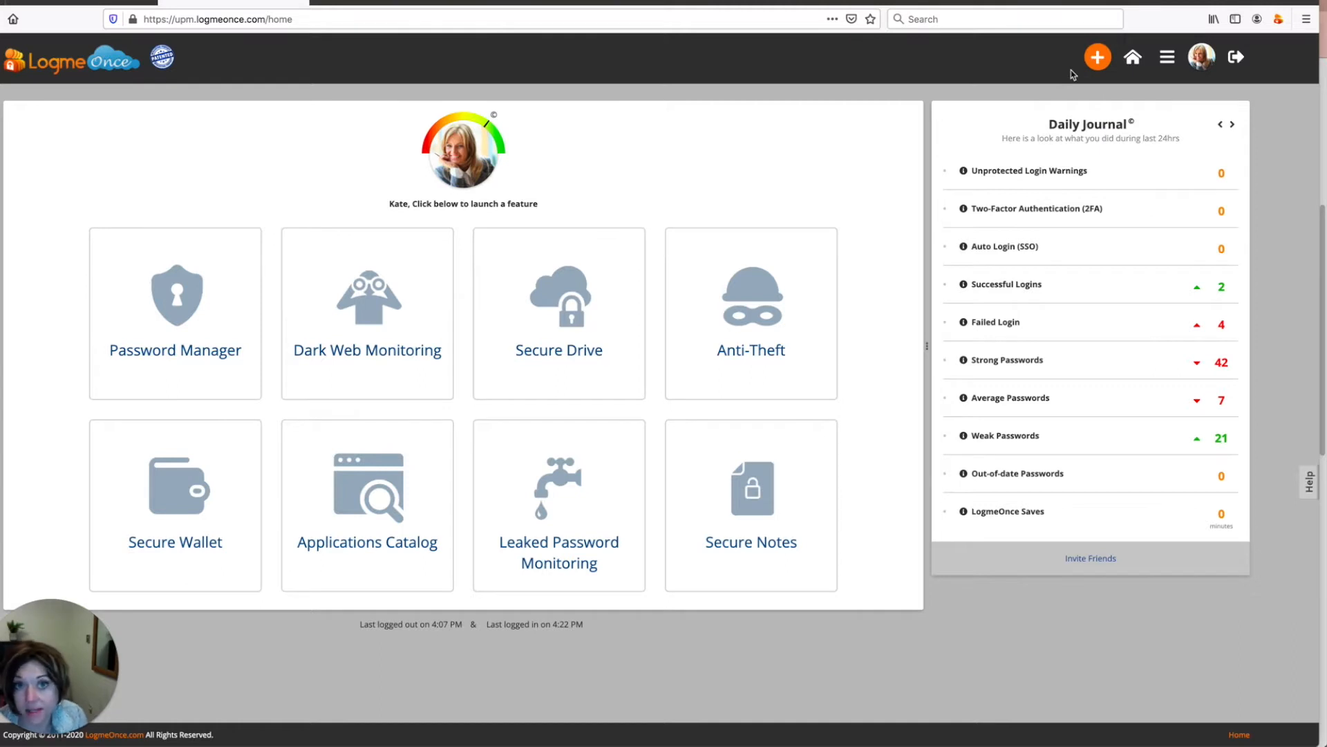
{"action": "left_click", "coordinate": [1097, 57]}
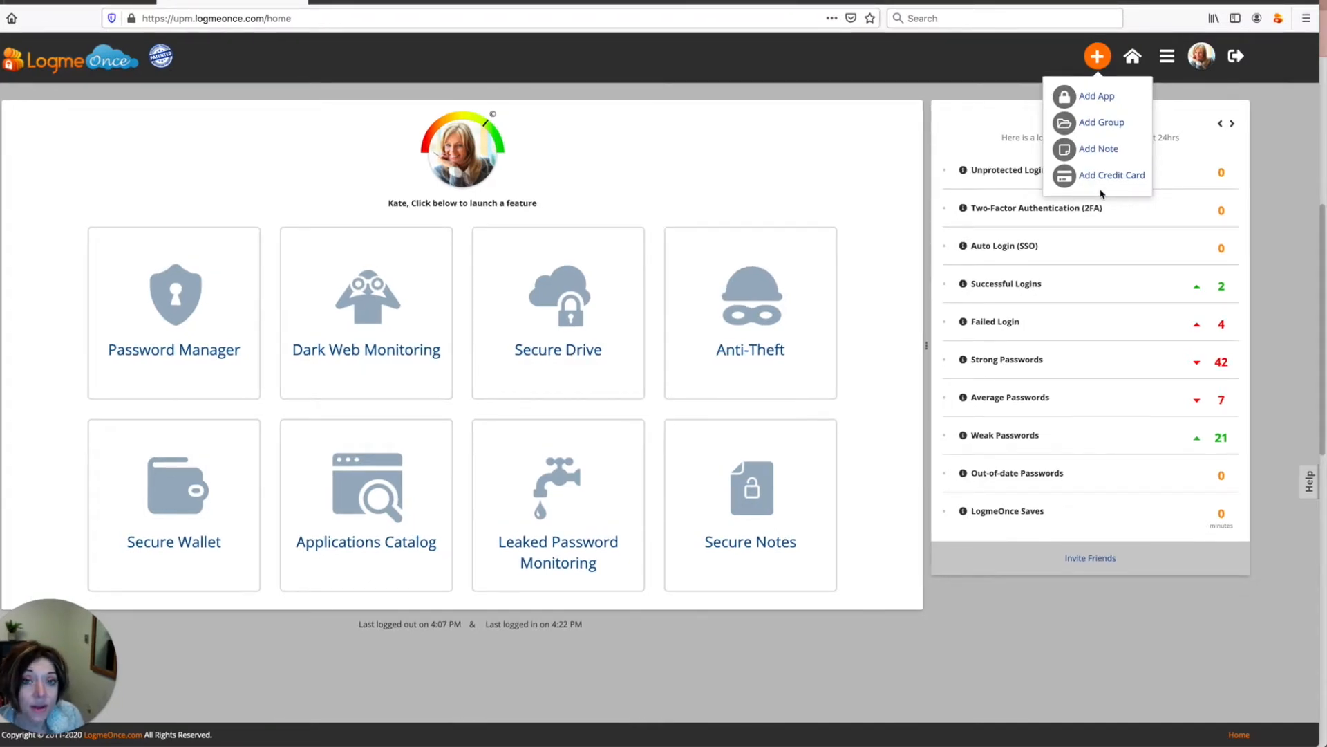
{"action": "mouse_move", "coordinate": [1133, 56]}
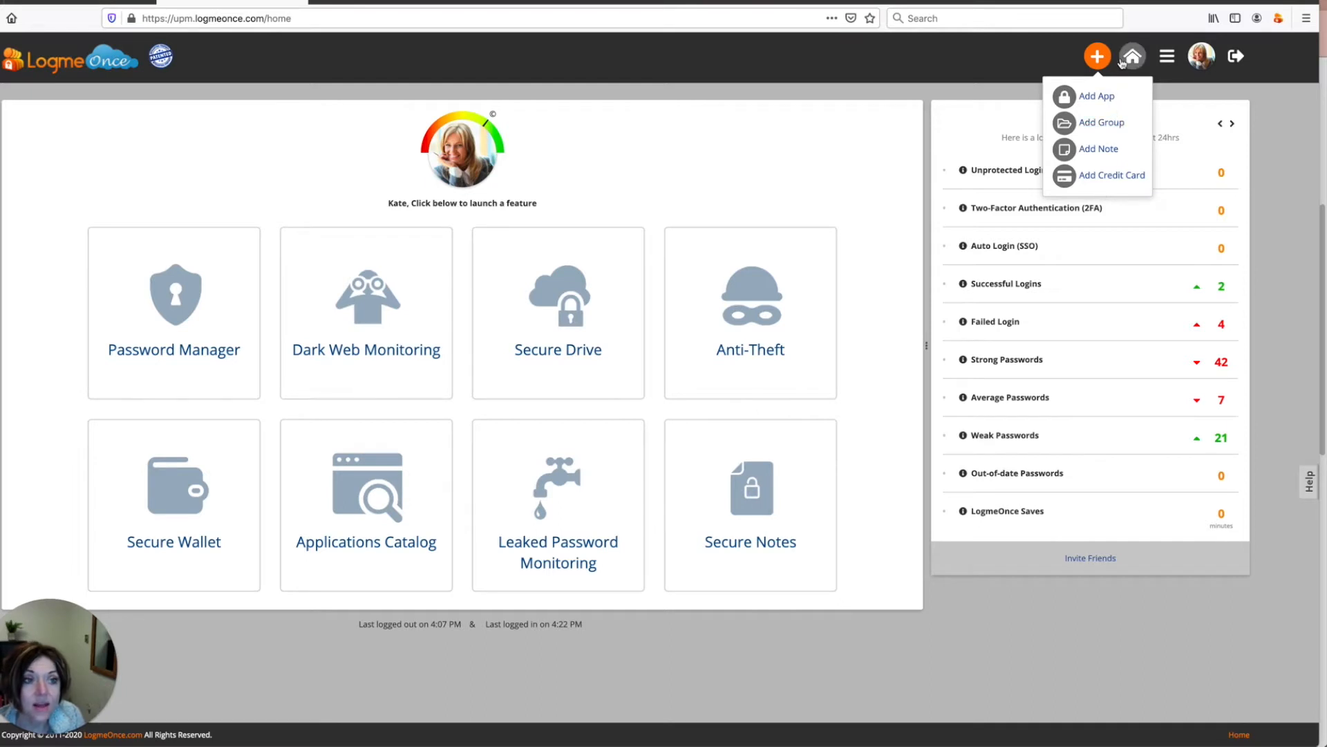
Dismiss the quick-add menu via Home, leaving the feature tiles and Daily Journal visible.
{"action": "left_click", "coordinate": [1132, 56]}
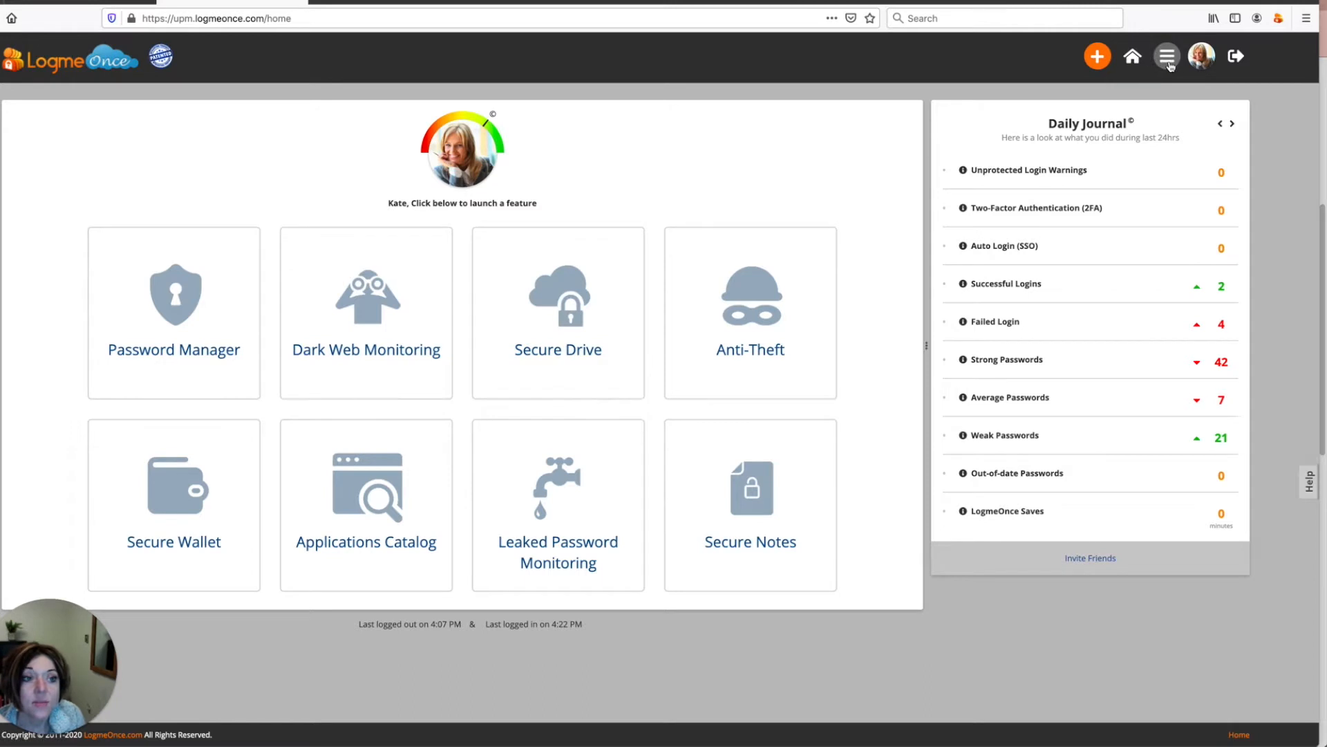
Open the Smart Menu listing Password Management, Identity Protection, Cloud Encrypter, General and Reports.
{"action": "left_click", "coordinate": [1166, 56]}
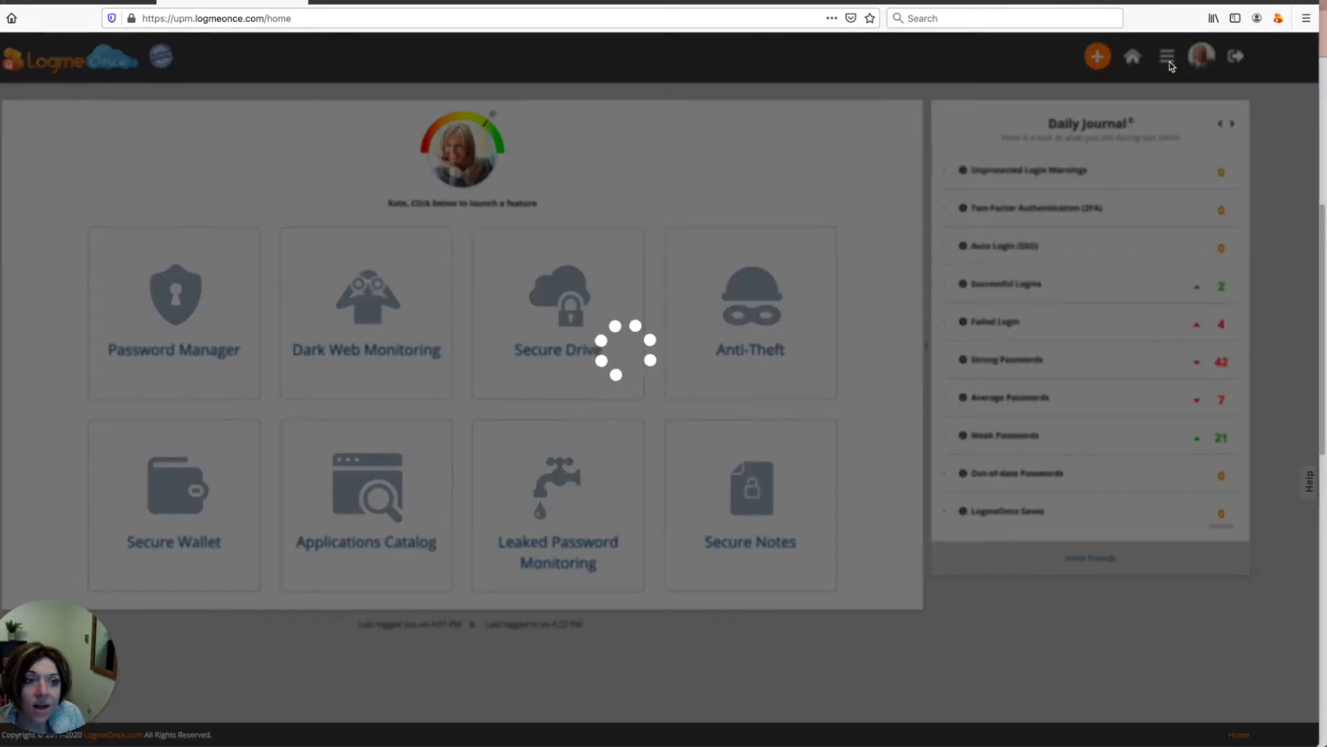
{"action": "left_click", "coordinate": [1167, 56]}
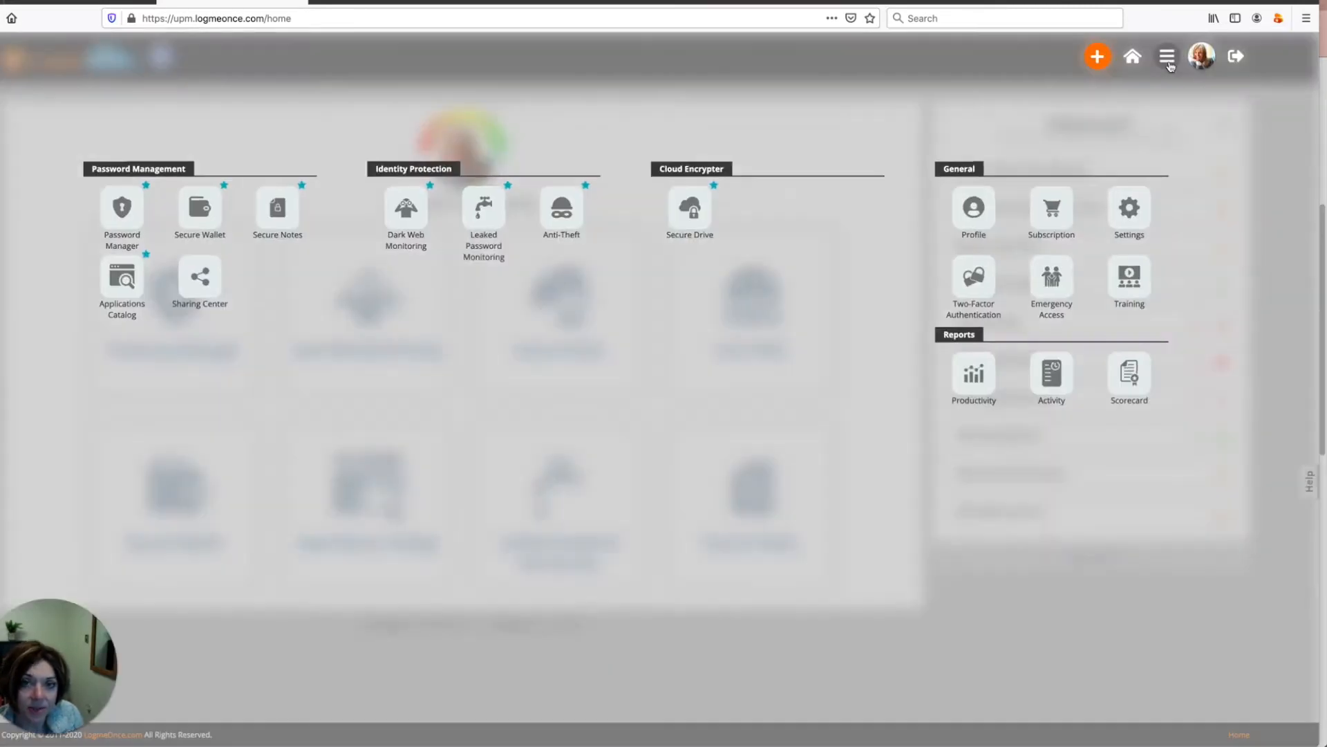
{"action": "left_click", "coordinate": [1166, 56]}
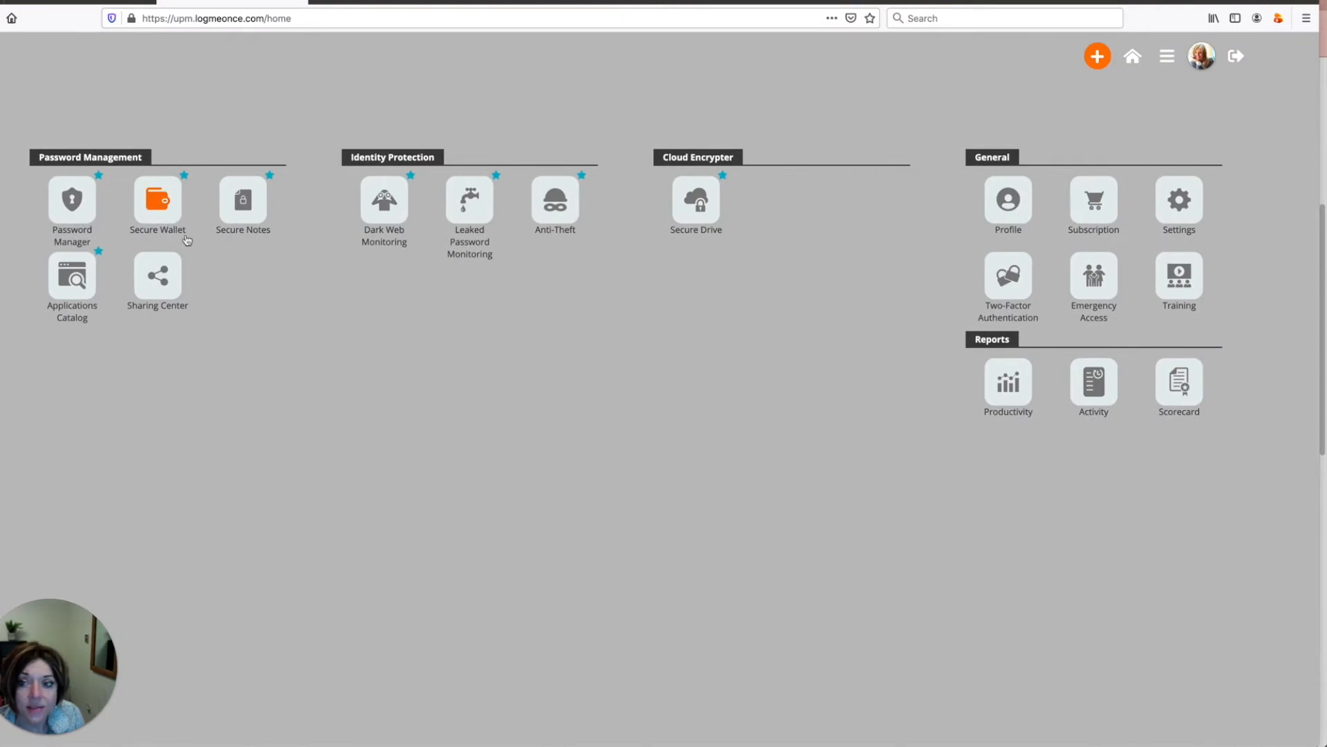
{"action": "mouse_move", "coordinate": [555, 201]}
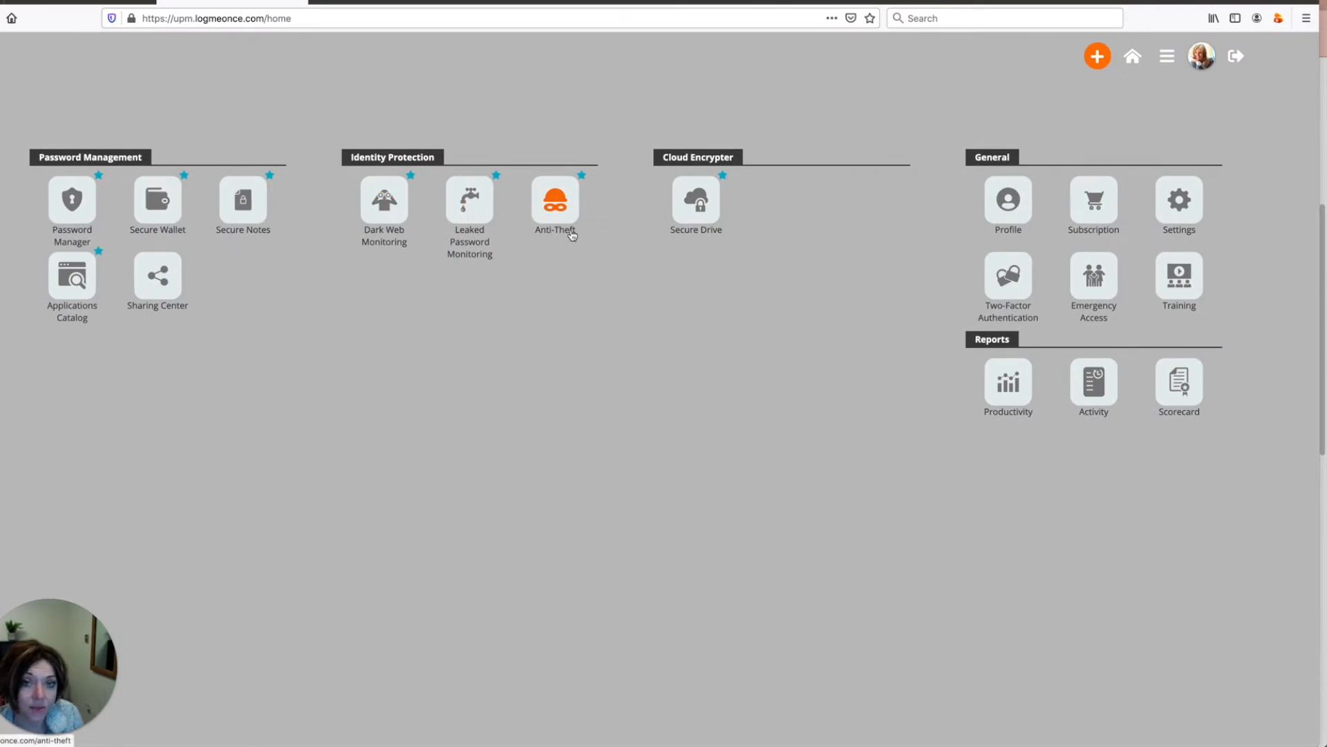
{"action": "mouse_move", "coordinate": [581, 271]}
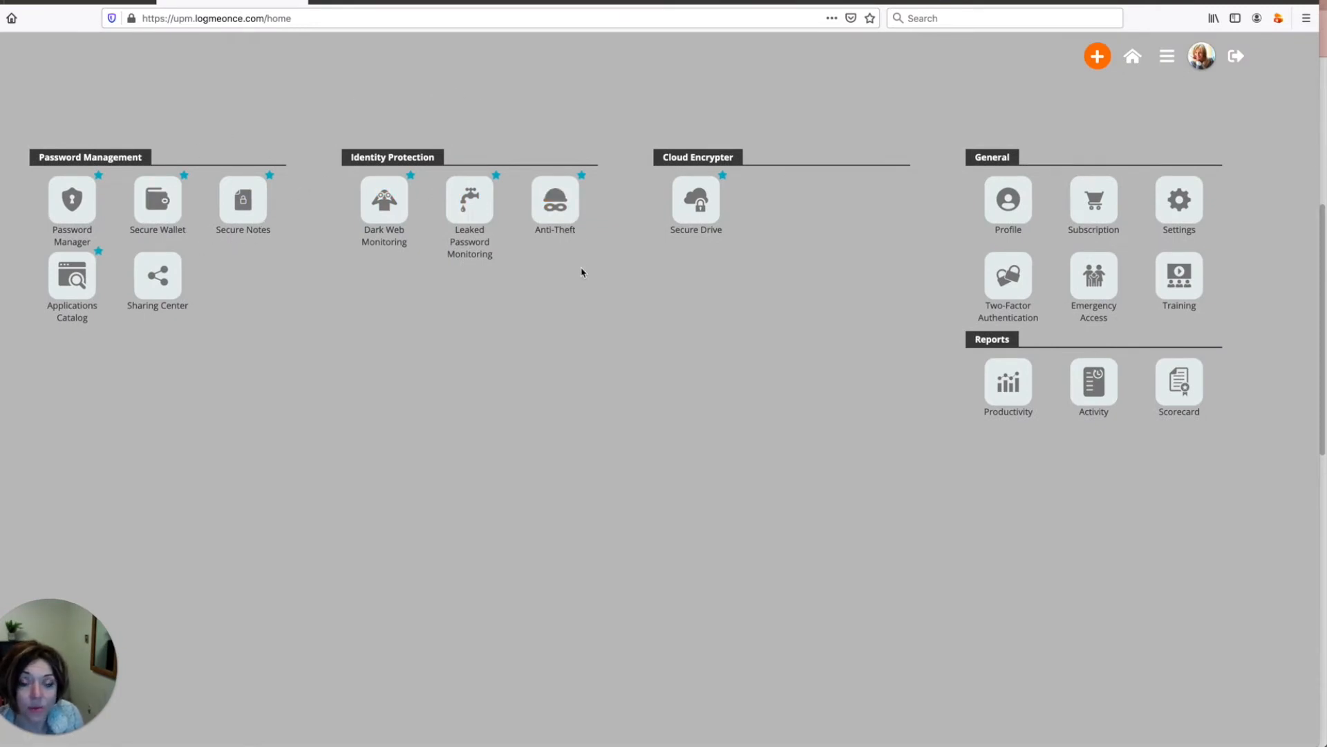
{"action": "mouse_move", "coordinate": [701, 378]}
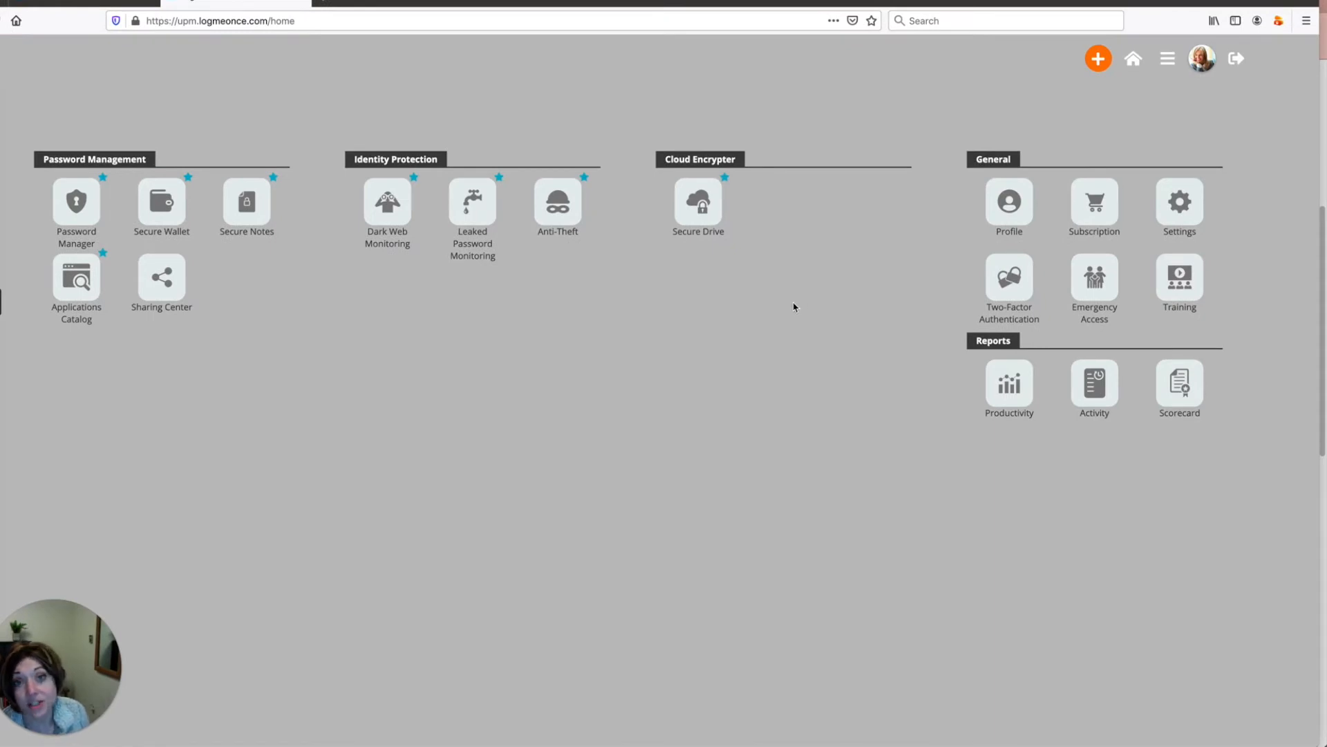
{"action": "mouse_move", "coordinate": [1105, 127]}
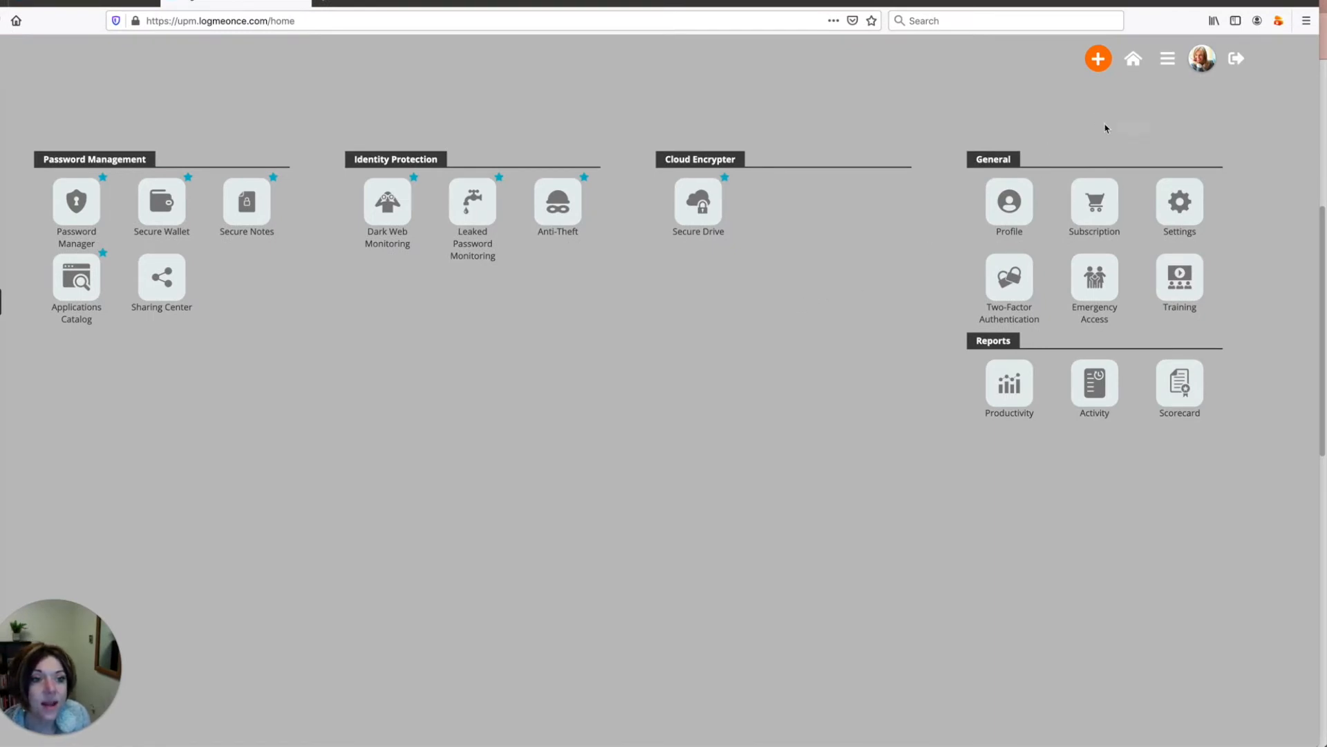
{"action": "mouse_move", "coordinate": [388, 147]}
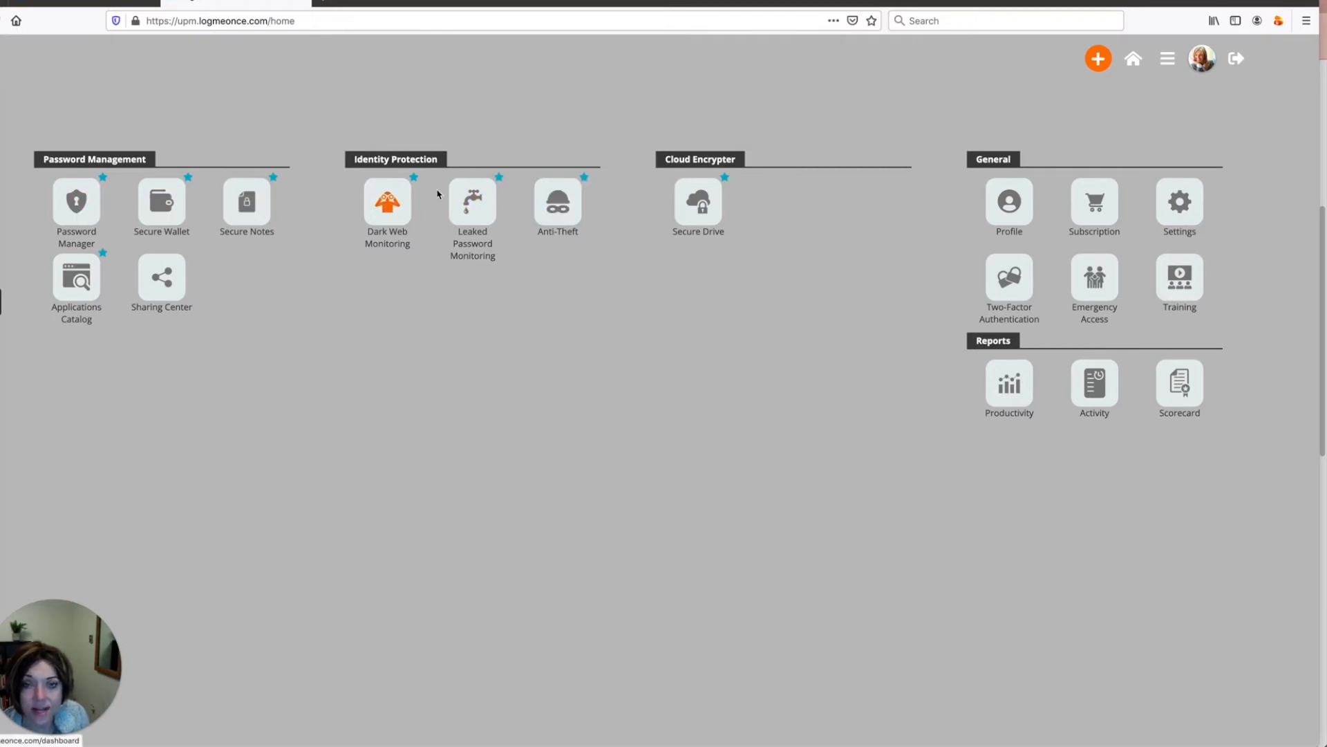
{"action": "mouse_move", "coordinate": [559, 204]}
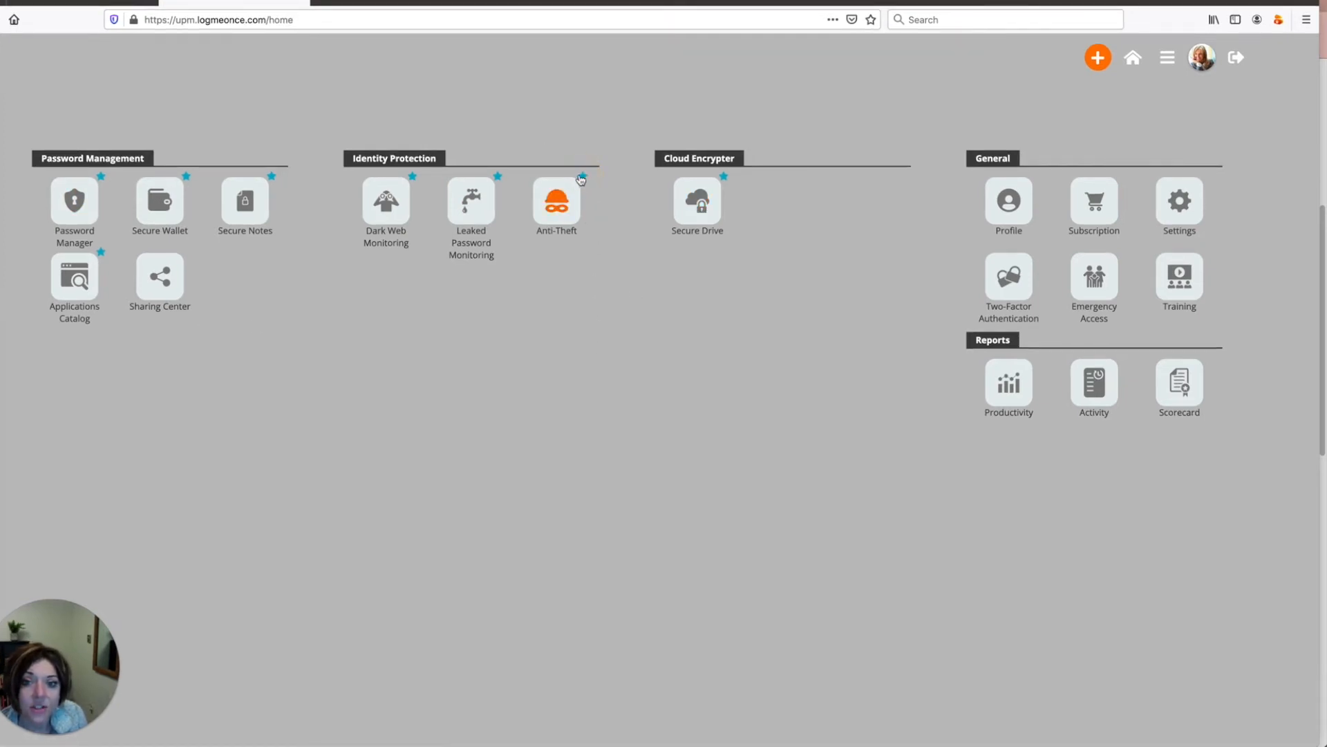
{"action": "mouse_move", "coordinate": [1132, 57]}
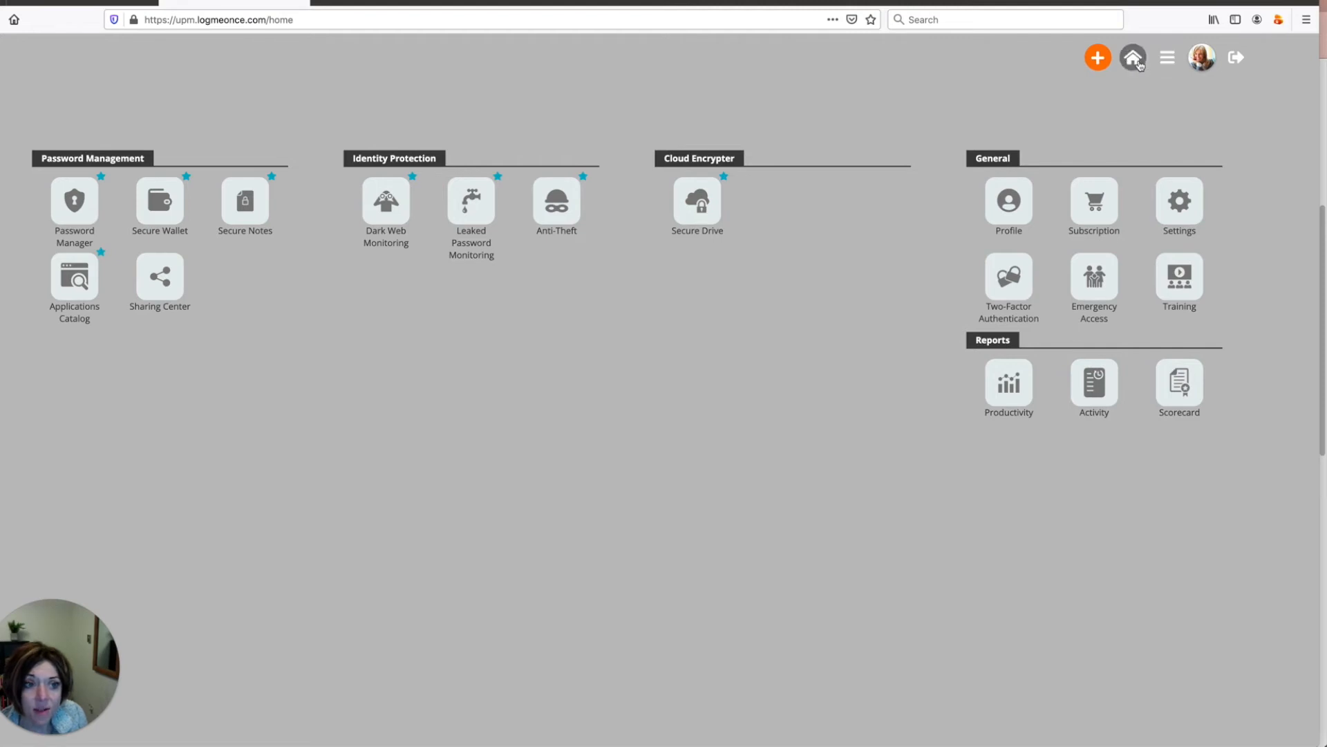
Return home and open Settings on Storage Mode, showing Cloud Mode in use.
{"action": "left_click", "coordinate": [1133, 58]}
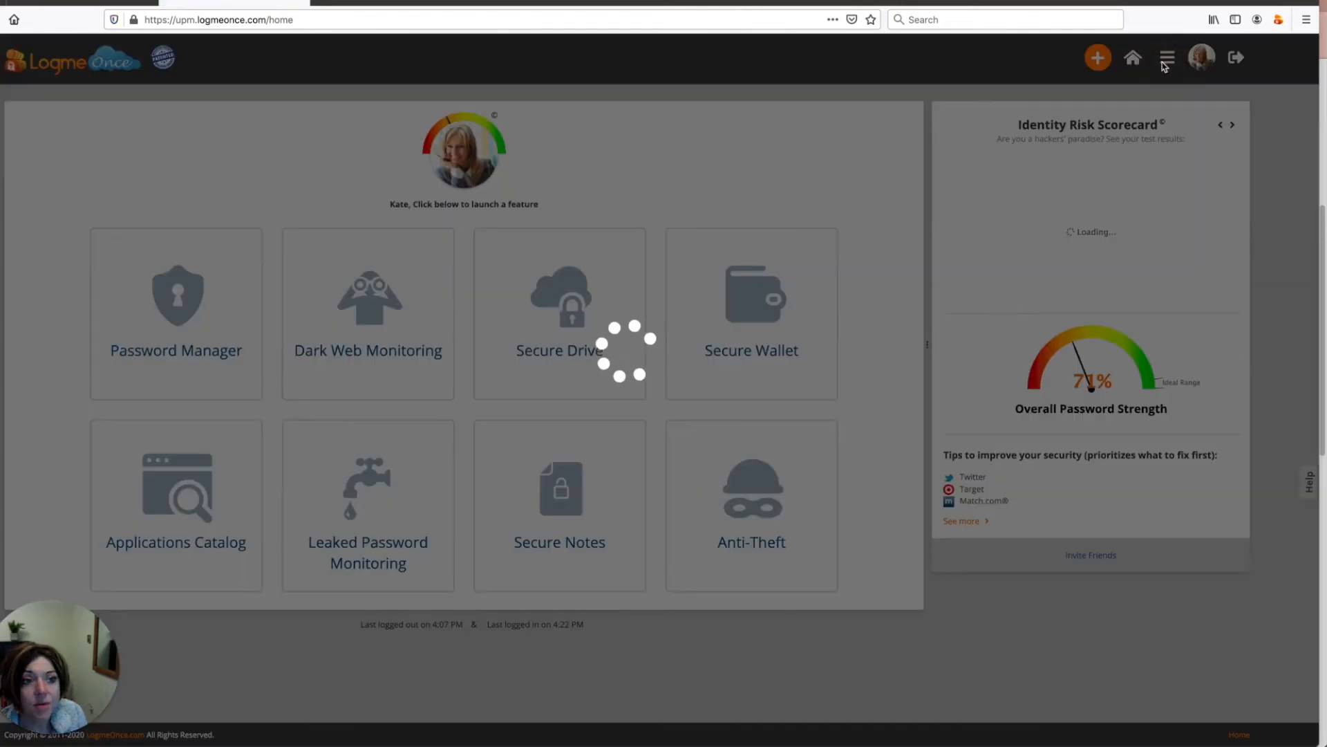
{"action": "left_click", "coordinate": [1166, 58]}
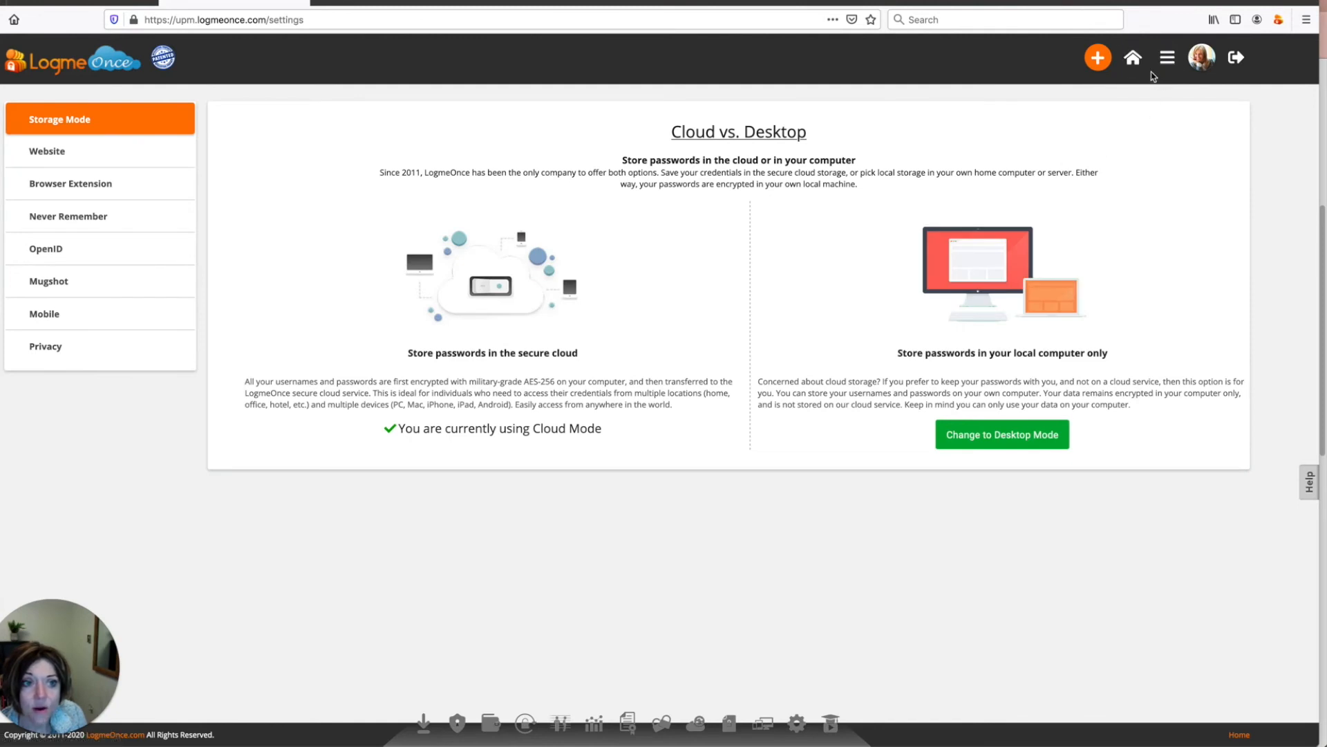
{"action": "left_click", "coordinate": [1199, 57]}
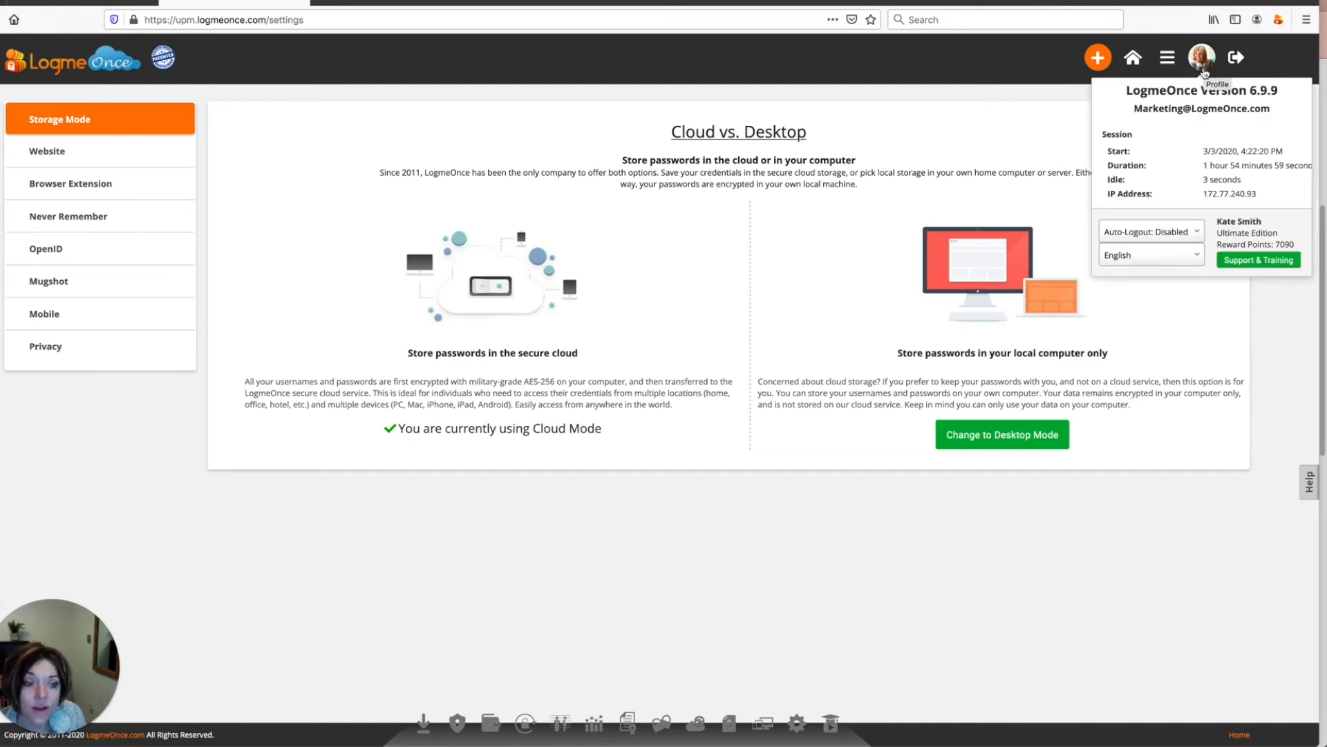
{"action": "mouse_move", "coordinate": [1199, 123]}
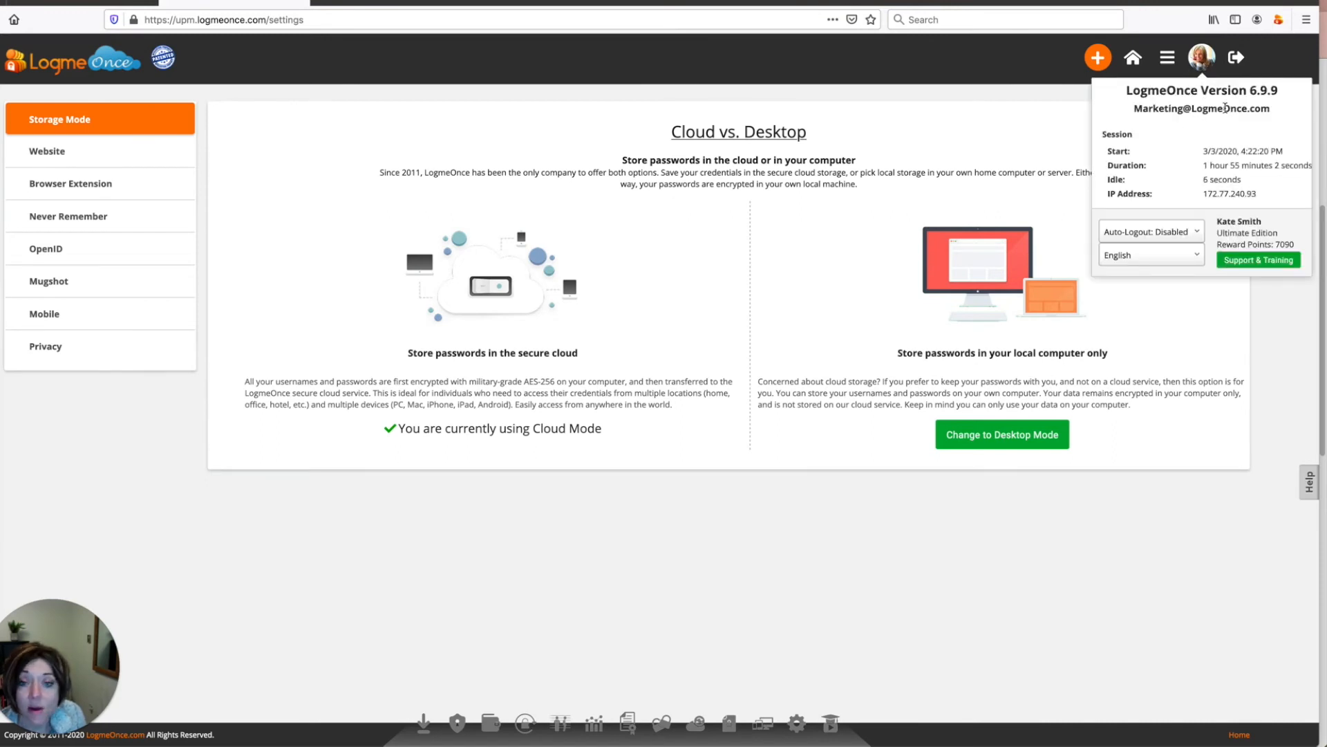
{"action": "mouse_move", "coordinate": [1232, 140]}
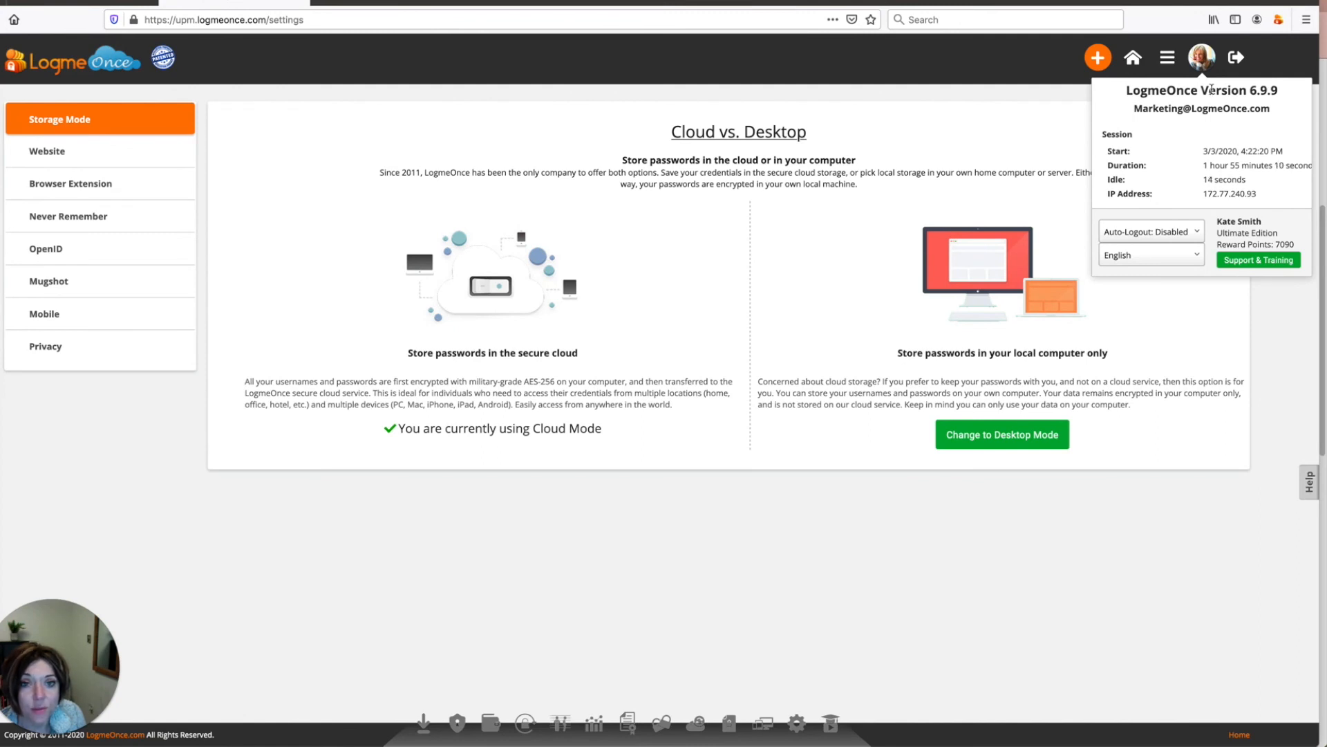
{"action": "mouse_move", "coordinate": [1236, 57]}
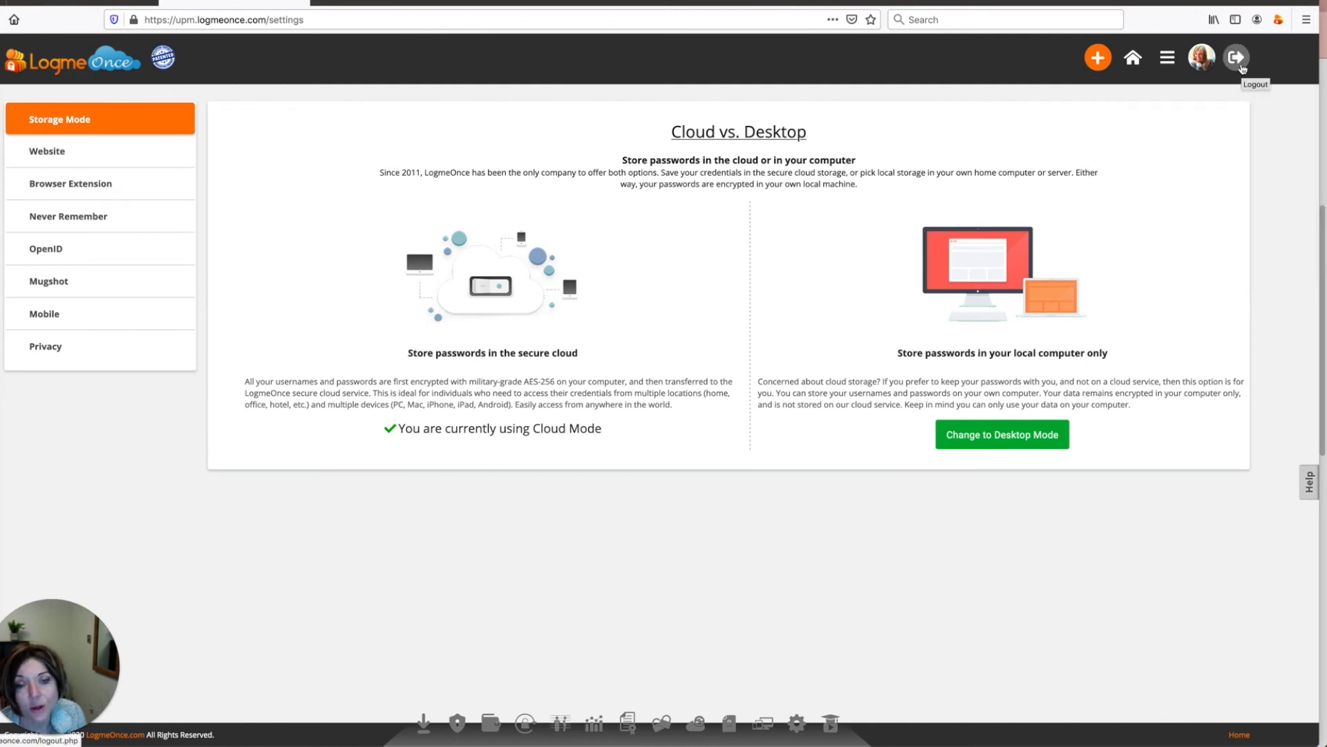
{"action": "left_click", "coordinate": [1097, 57]}
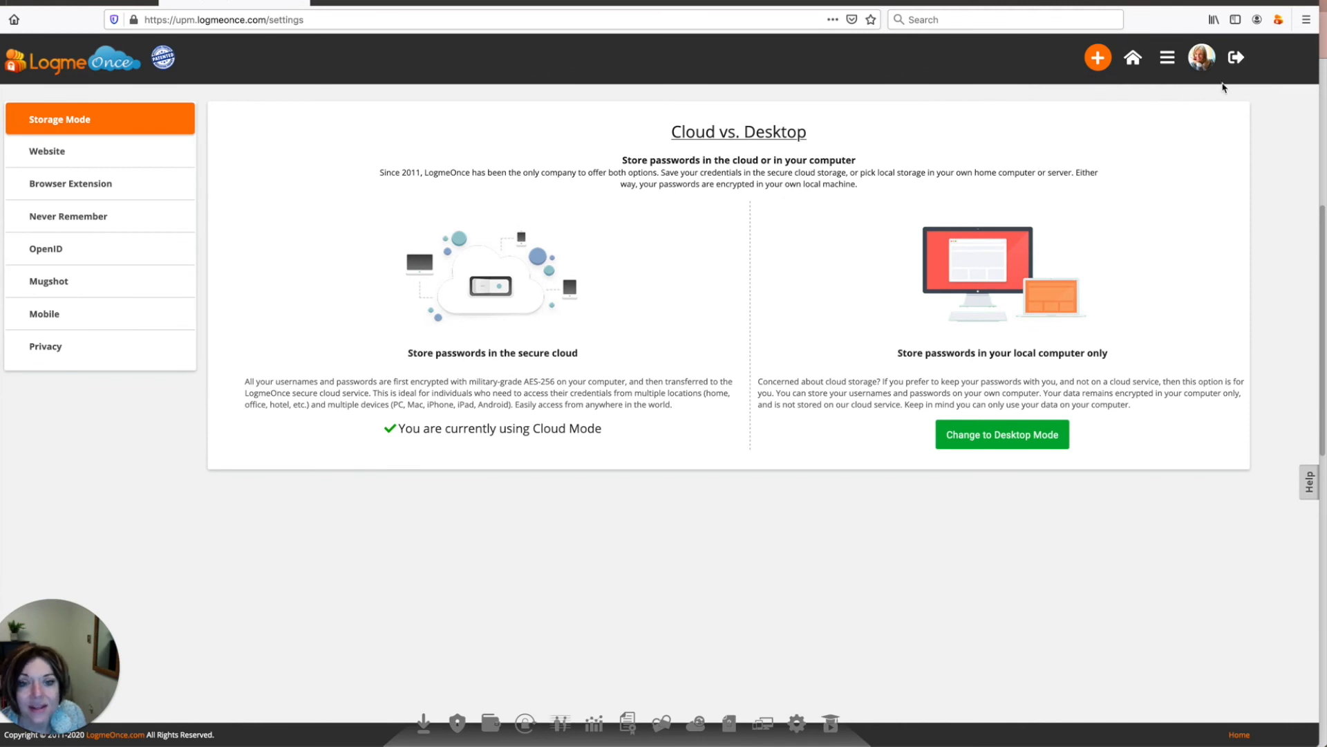
{"action": "mouse_move", "coordinate": [1242, 106]}
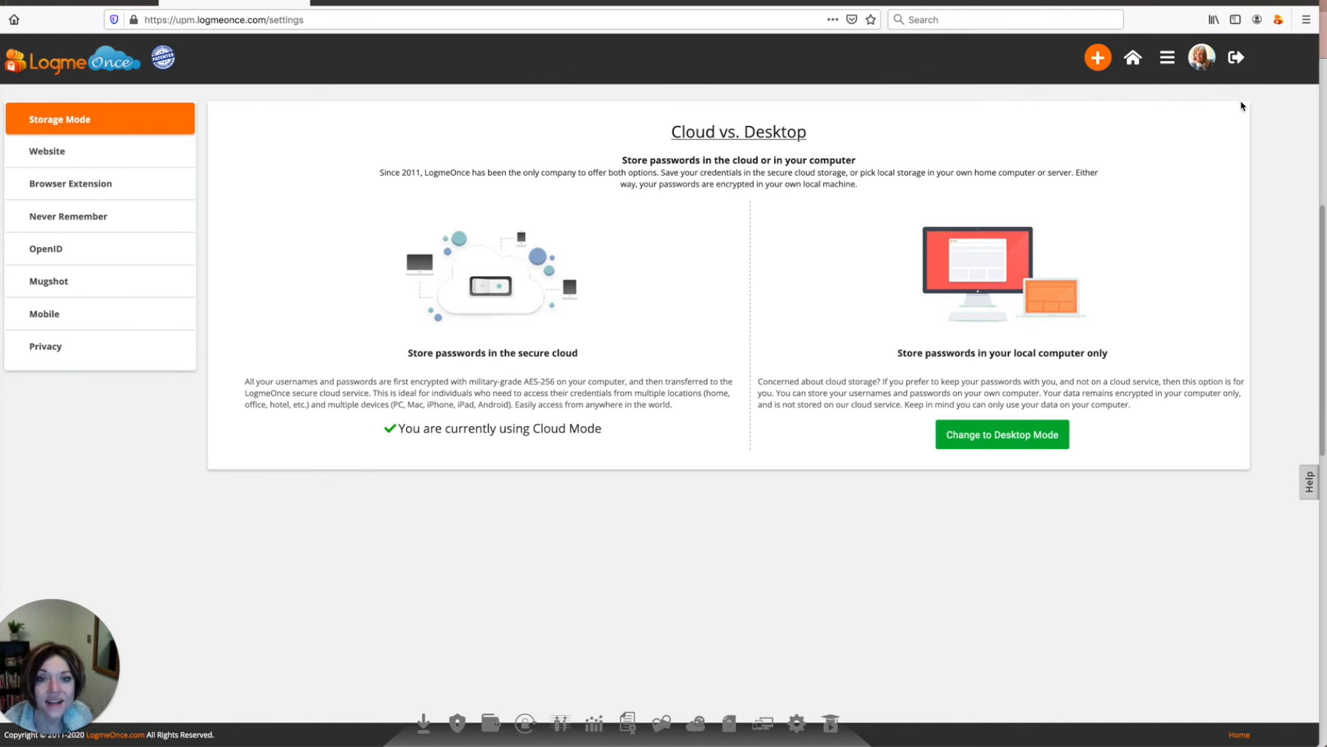